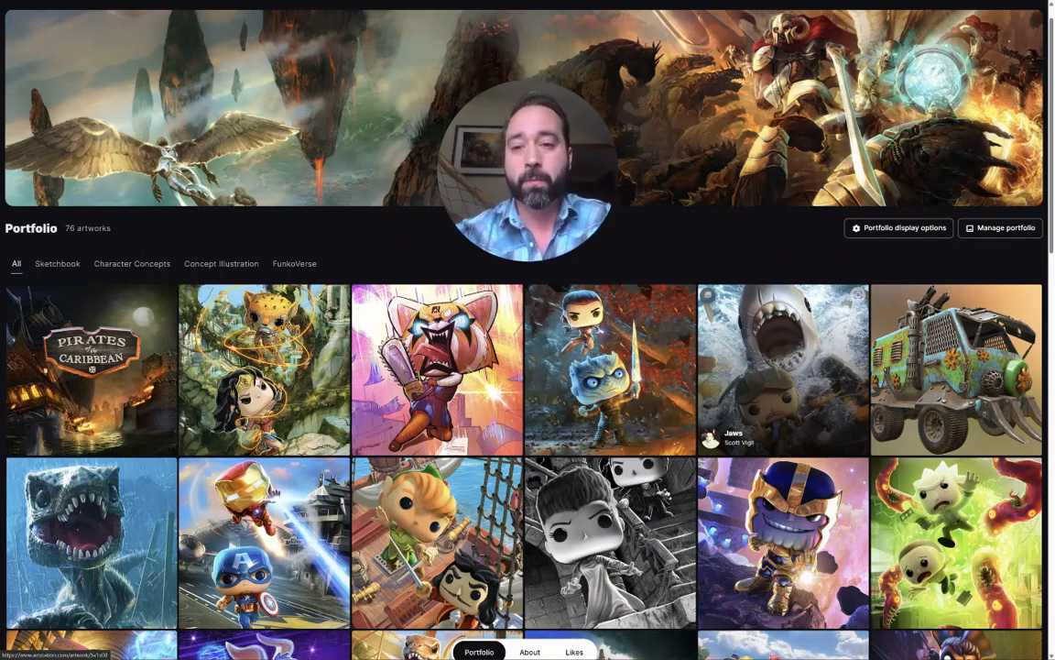
Scroll down the ArtStation portfolio grid to the Mad Max Mystery Machine project and open it
scroll(down, 3)
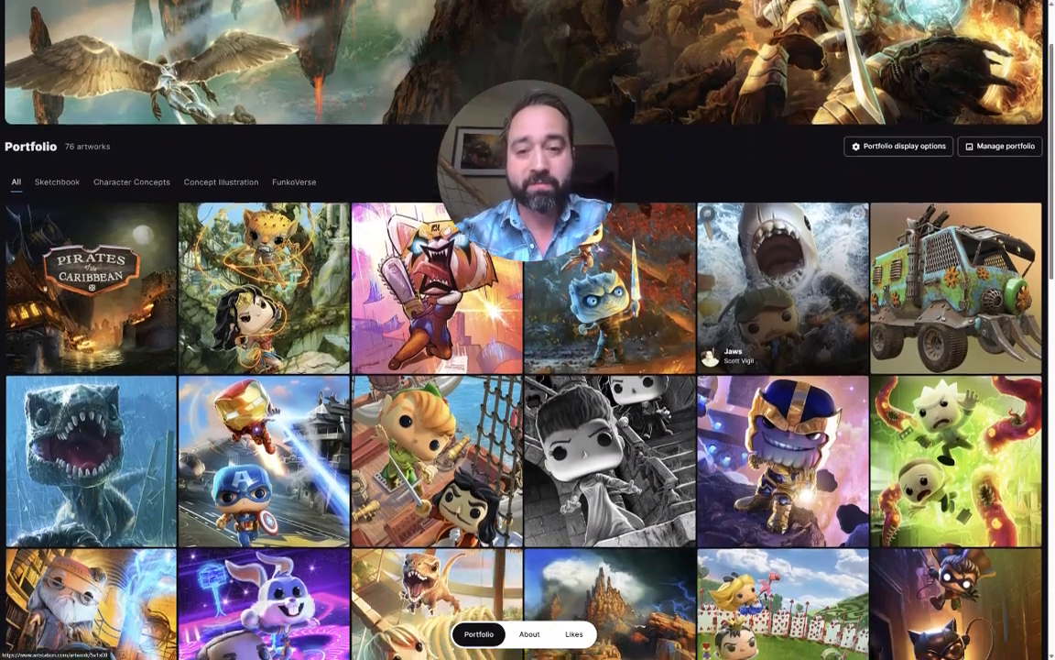
scroll(down, 3)
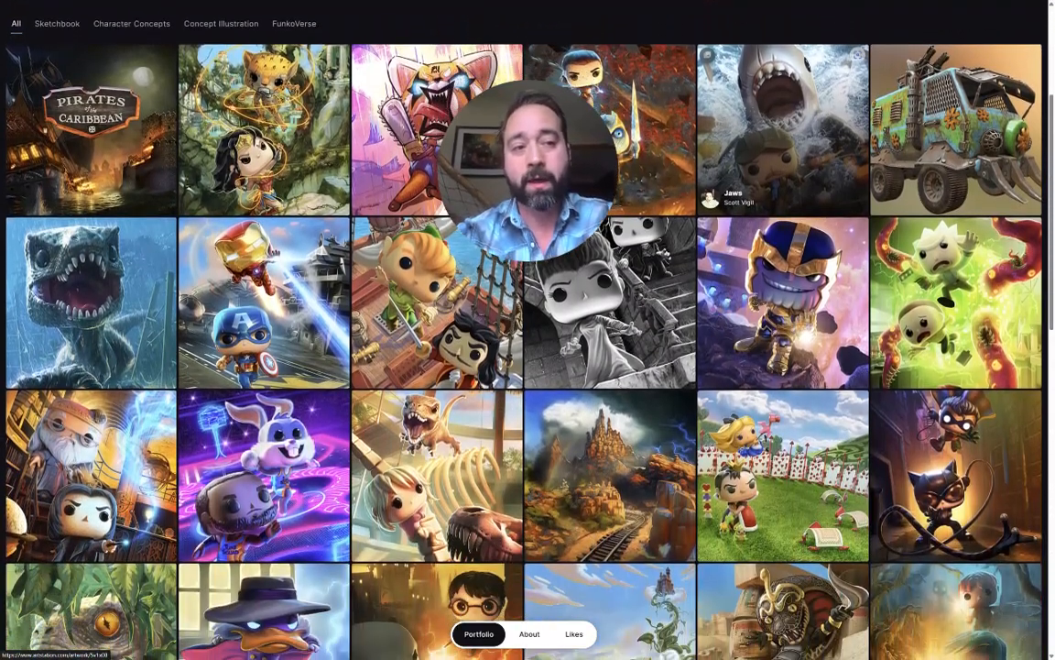
scroll(down, 3)
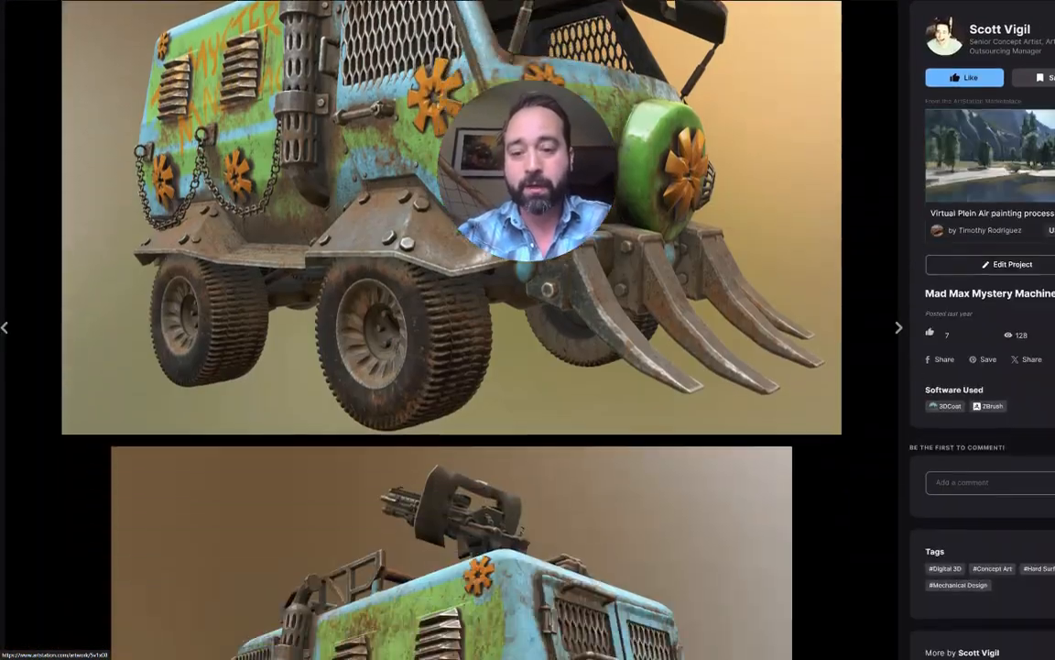
scroll(down, 3)
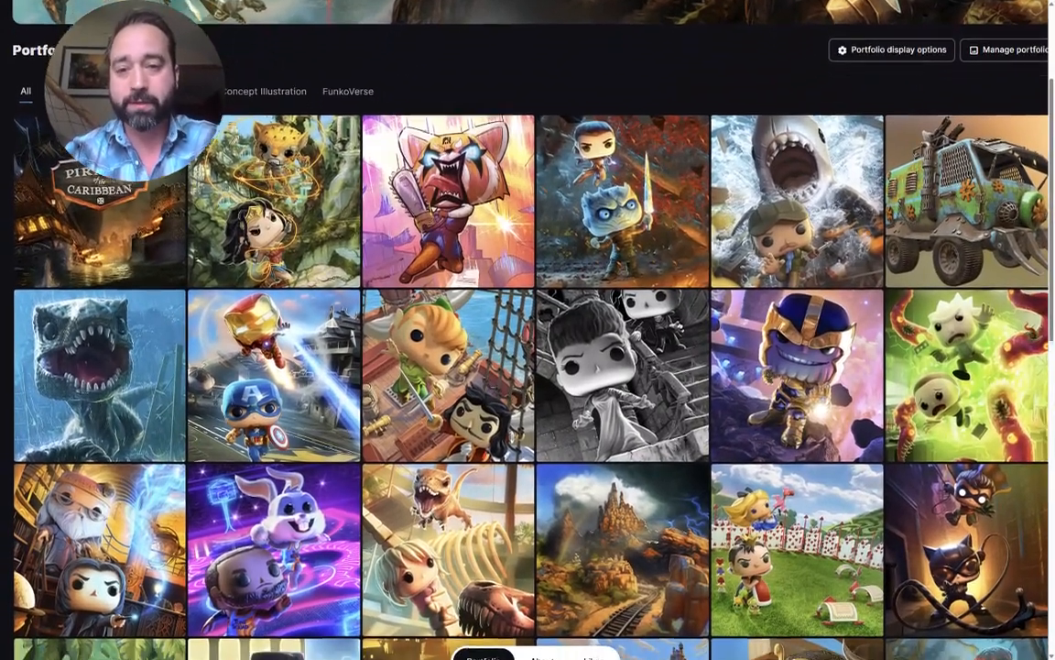
Scroll further through the Funko-style artworks in the ArtStation portfolio grid
scroll(down, 3)
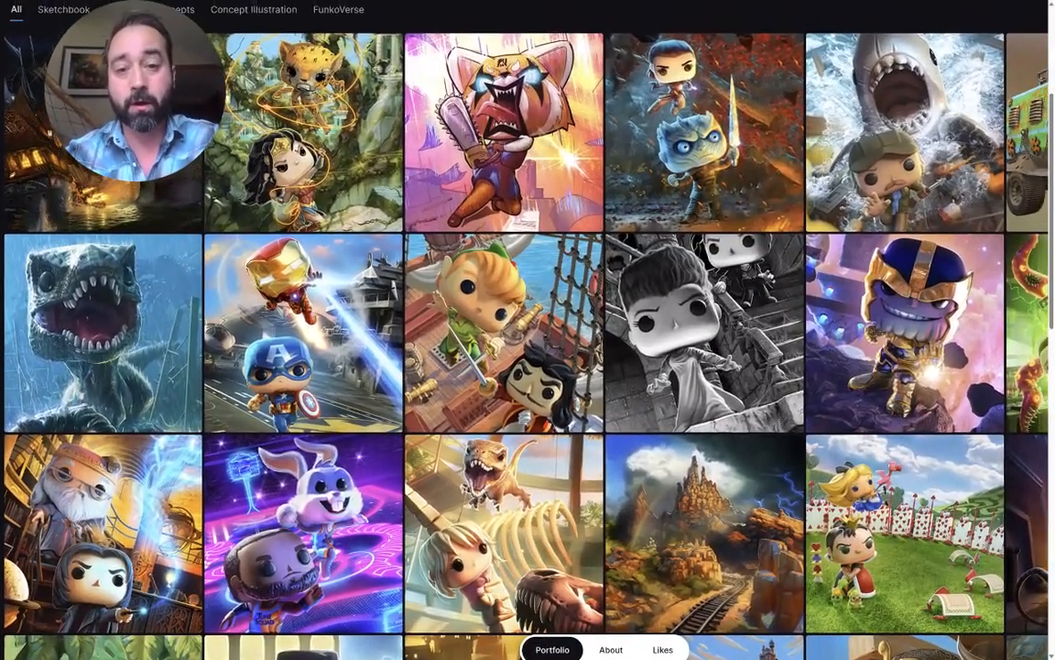
scroll(down, 3)
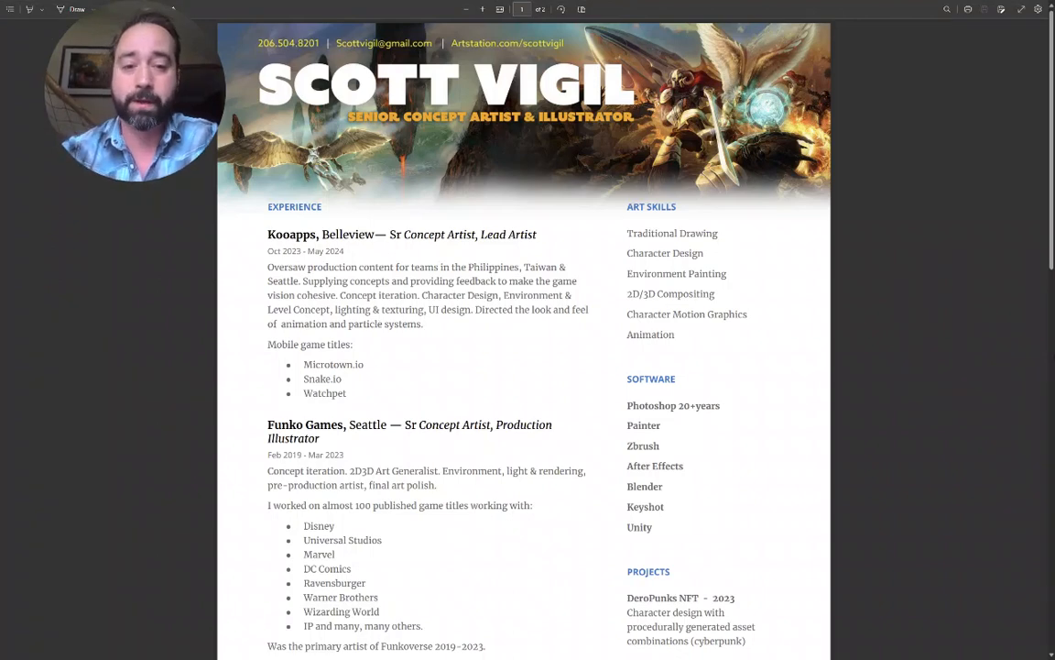
Scroll the résumé to page two and click the 'Click here for ArtStation Portfolio' banner
scroll(down, 3)
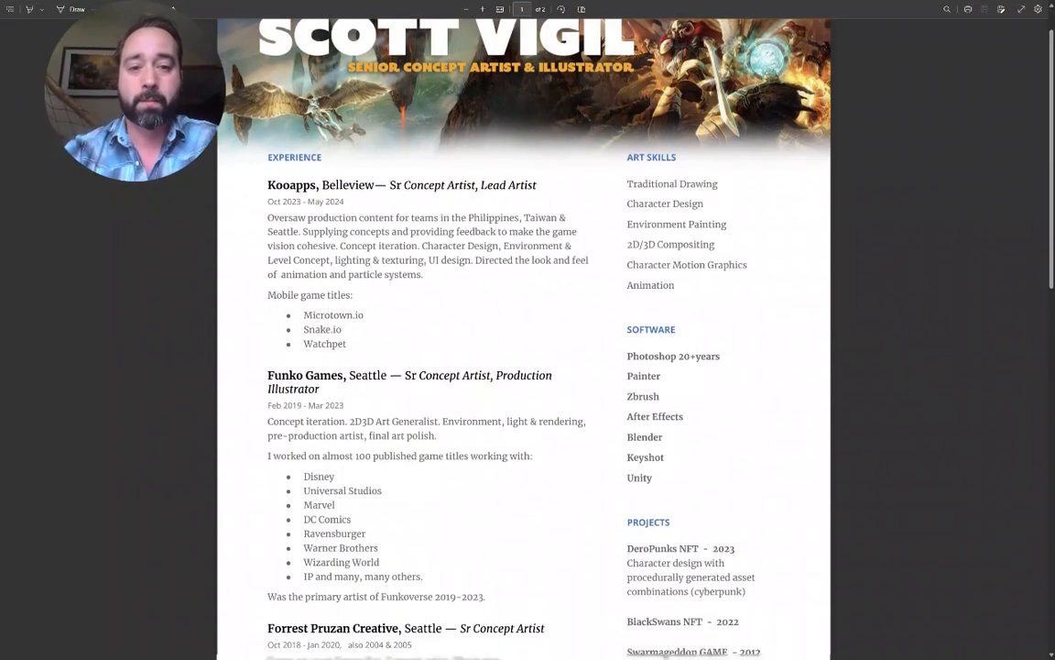
scroll(down, 3)
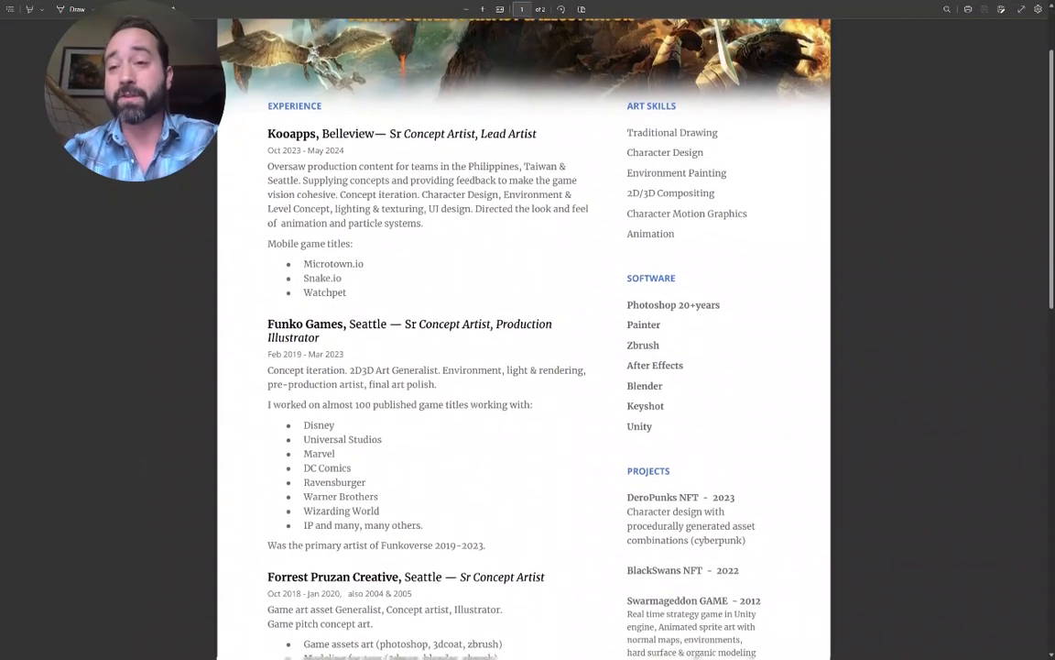
scroll(down, 3)
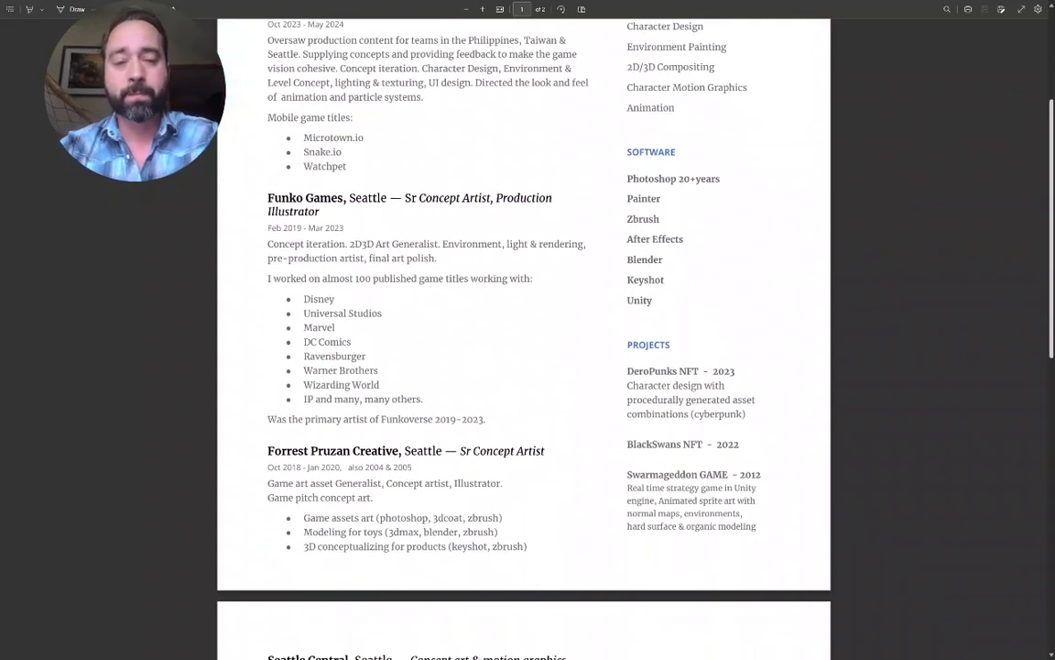
scroll(down, 3)
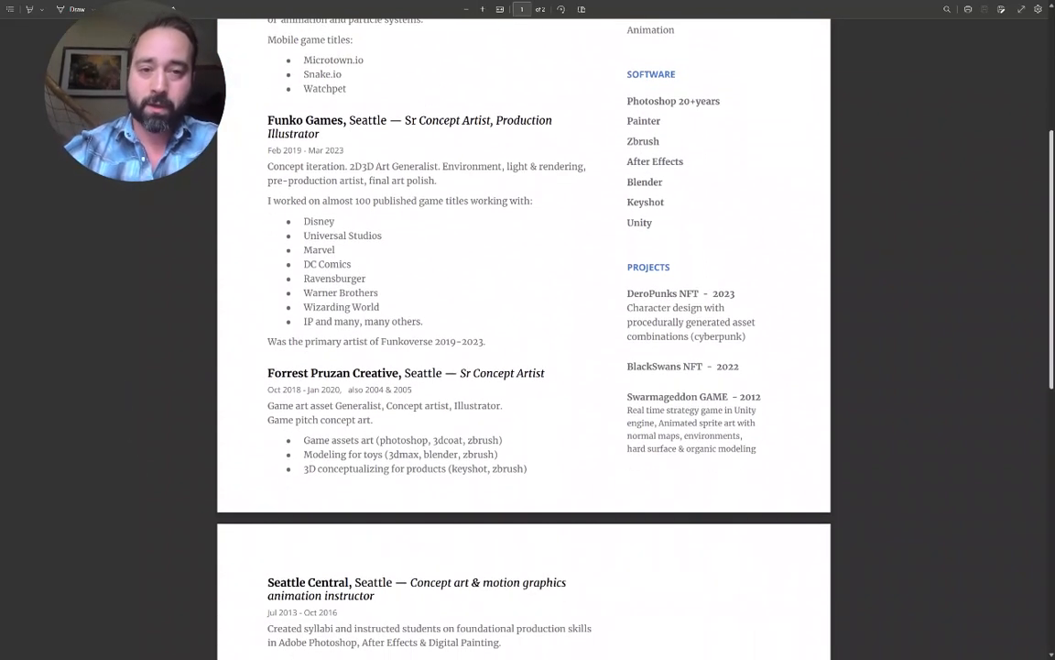
click(406, 648)
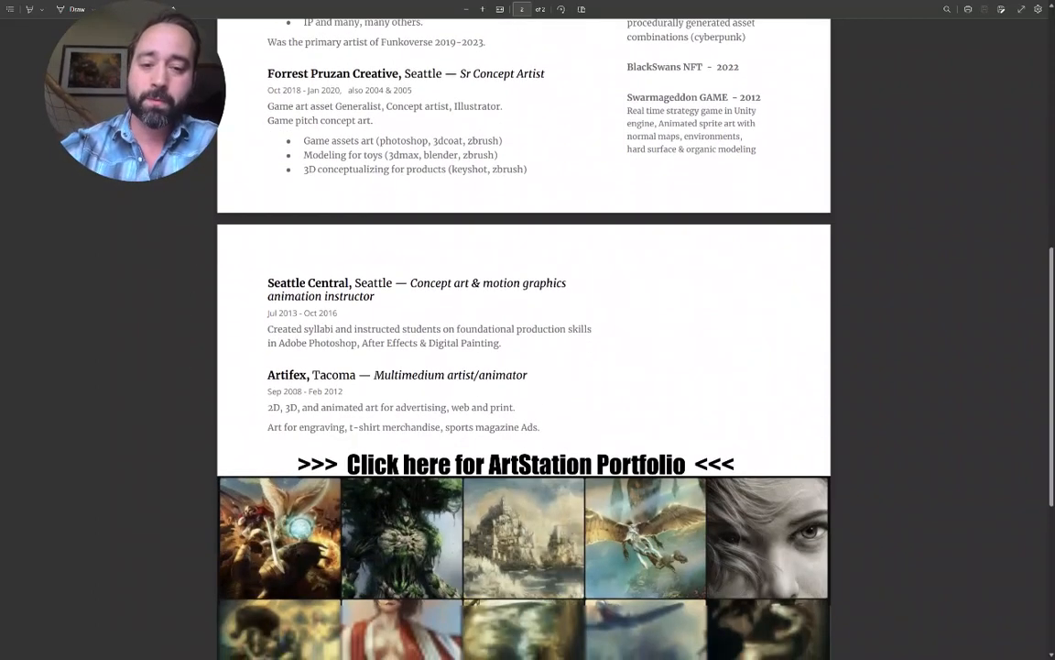
scroll(up, 3)
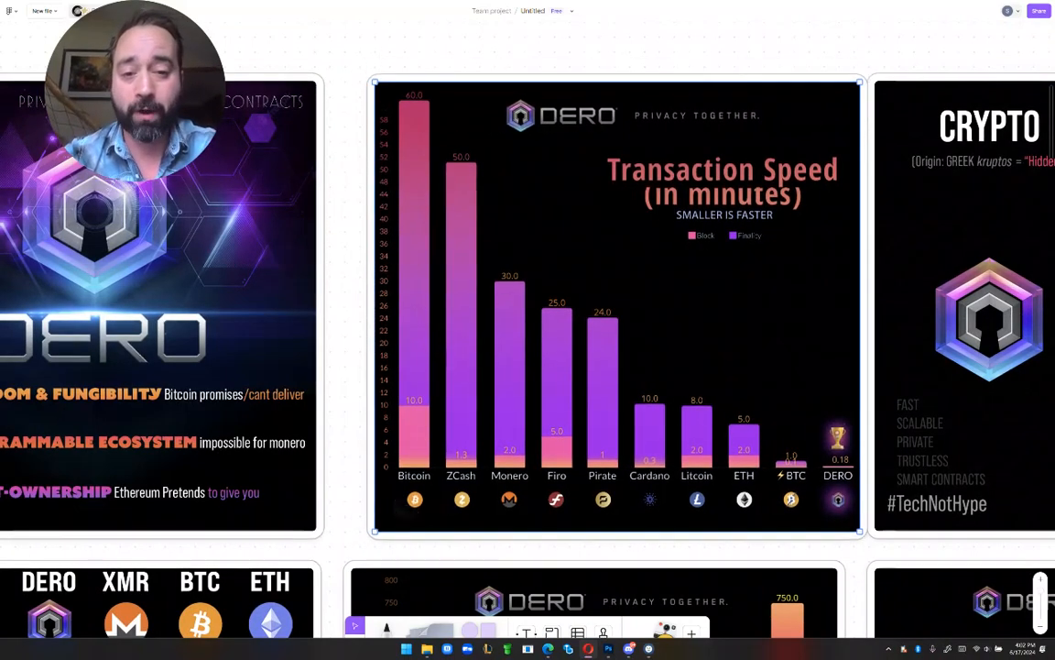
Select the Transaction Speed chart and scroll across all six DERO infographics
click(604, 307)
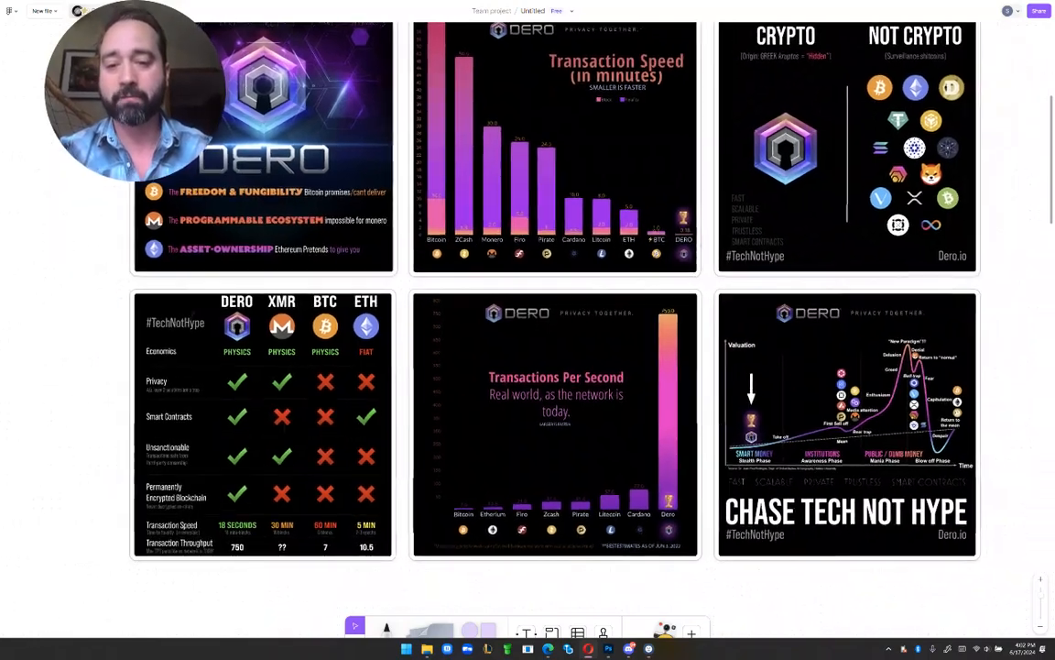
scroll(down, 3)
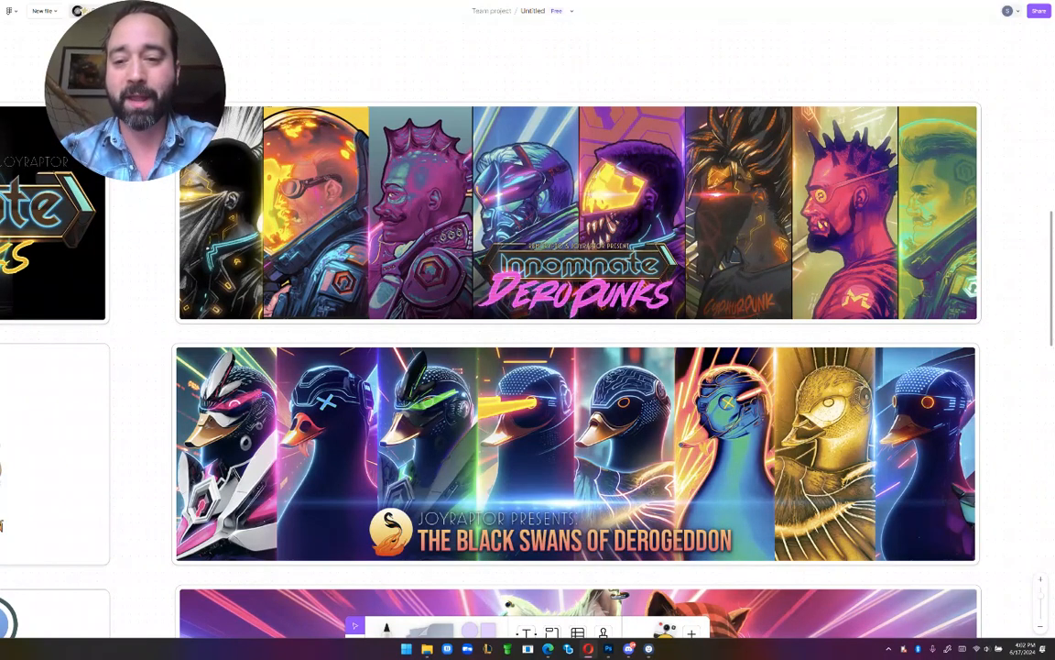
Scroll down to the Innominate DeroPunks, Black Swans and DeroCats NFT banners
scroll(down, 3)
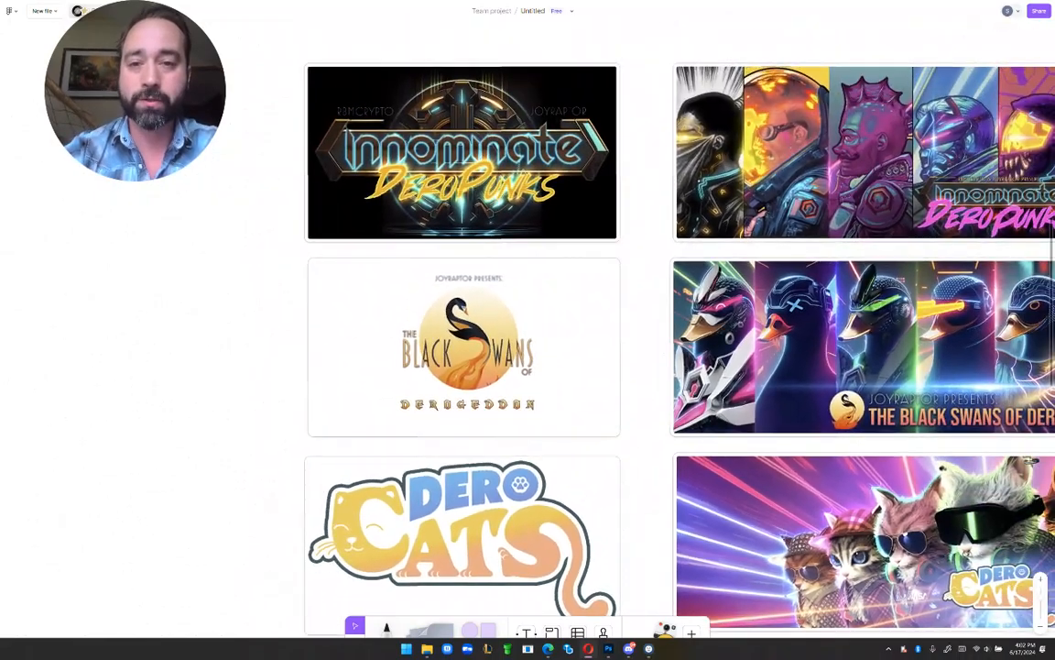
Scroll past the DERO wallet and swap screens to the crypto portfolio mockups and Qt-Pie exchange
scroll(down, 3)
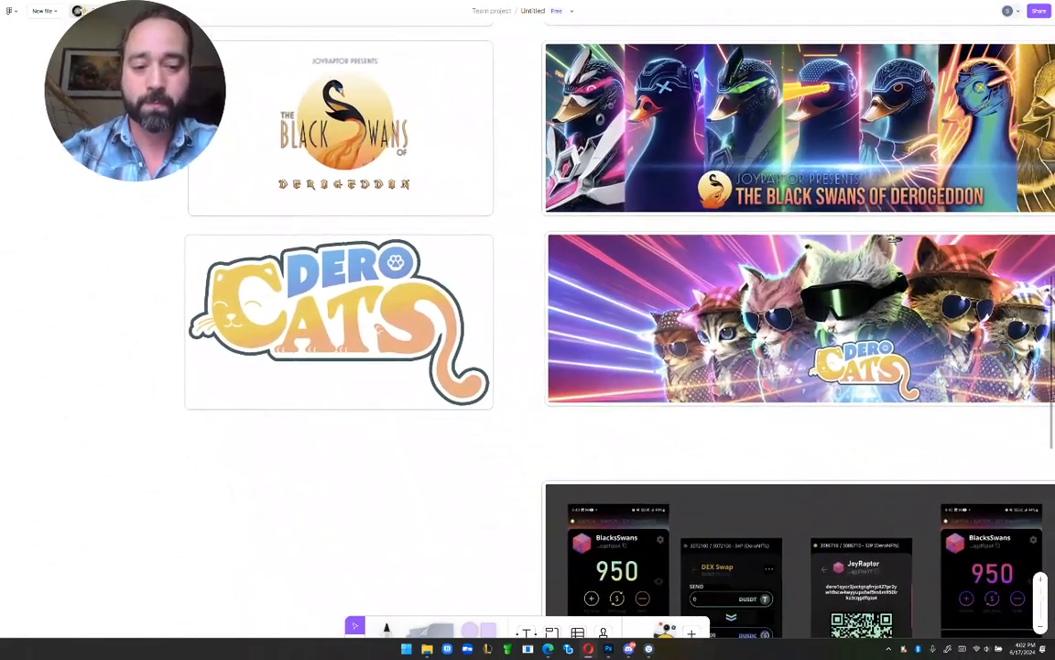
scroll(down, 3)
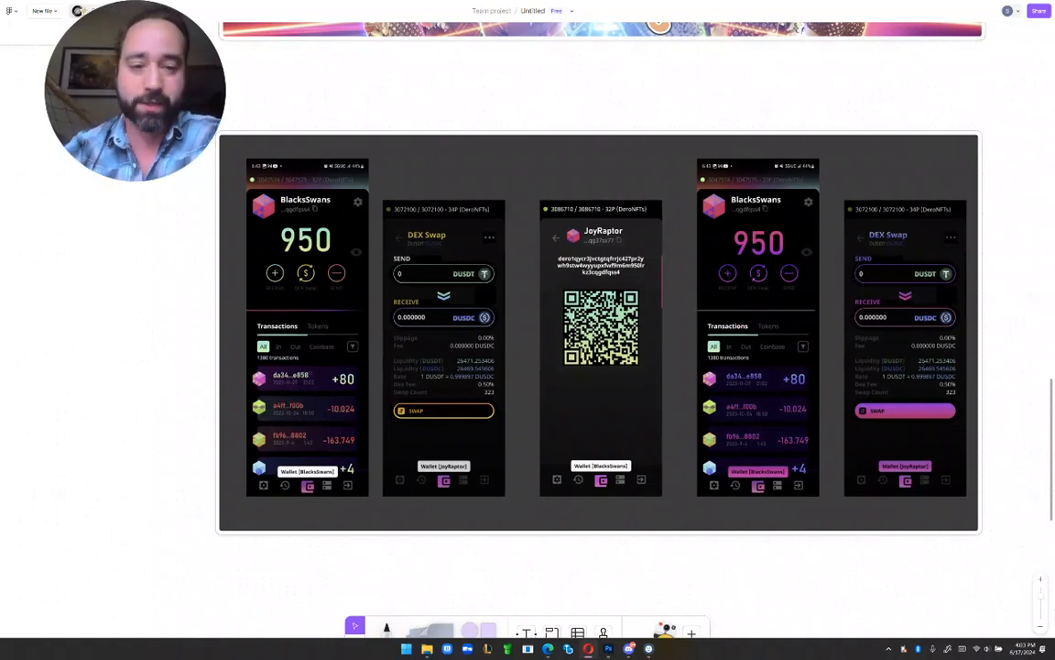
scroll(down, 3)
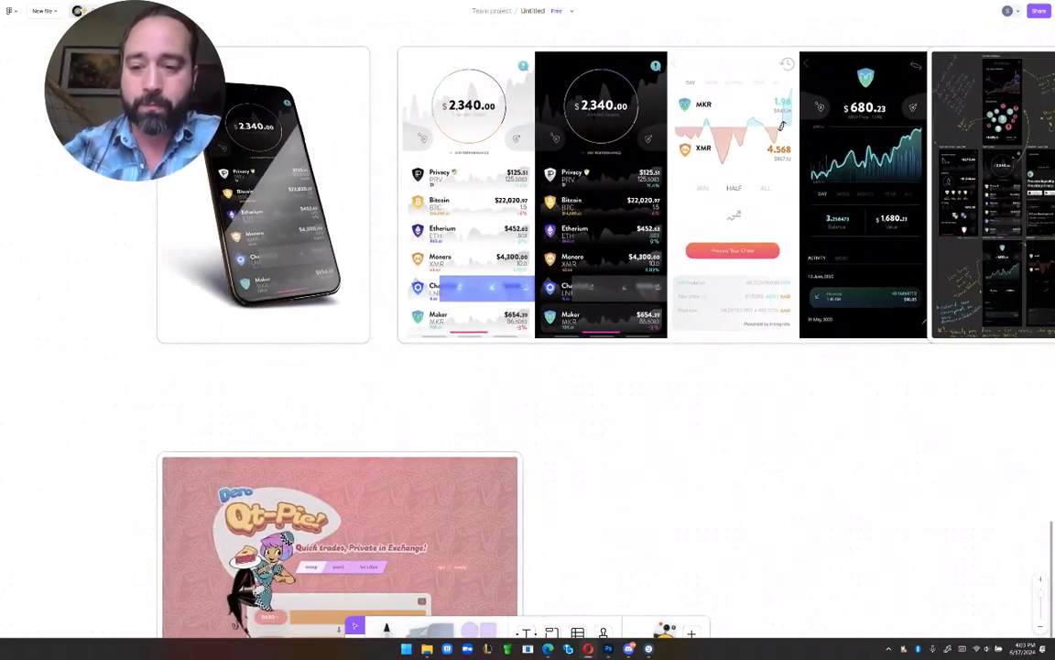
scroll(down, 3)
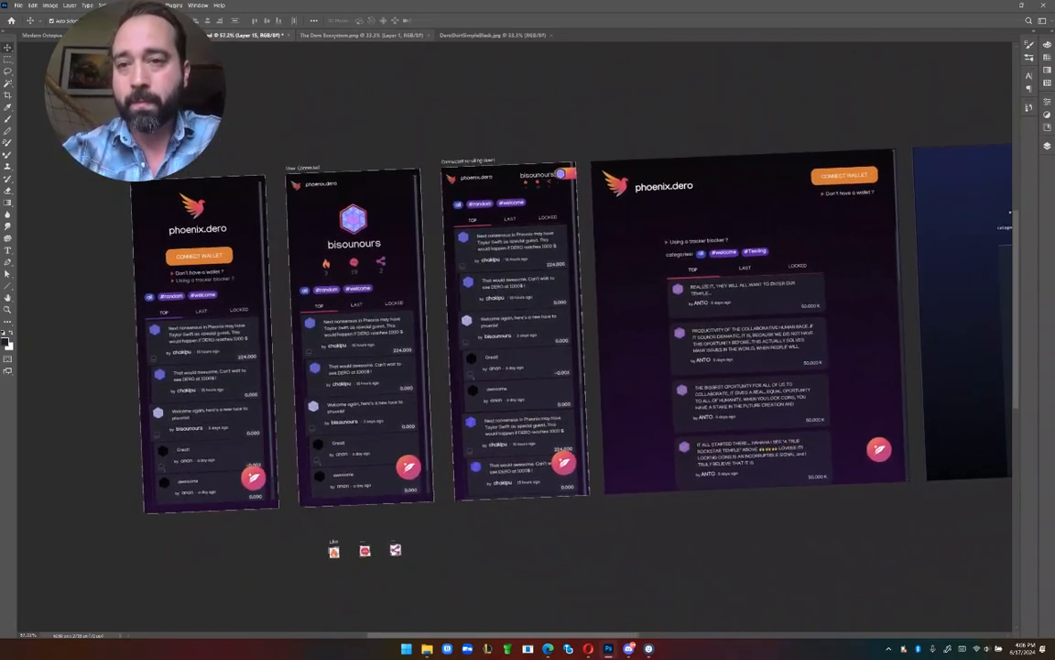
Switch to The Dero Ecosystem.png and scroll out to see the entire infographic
click(348, 35)
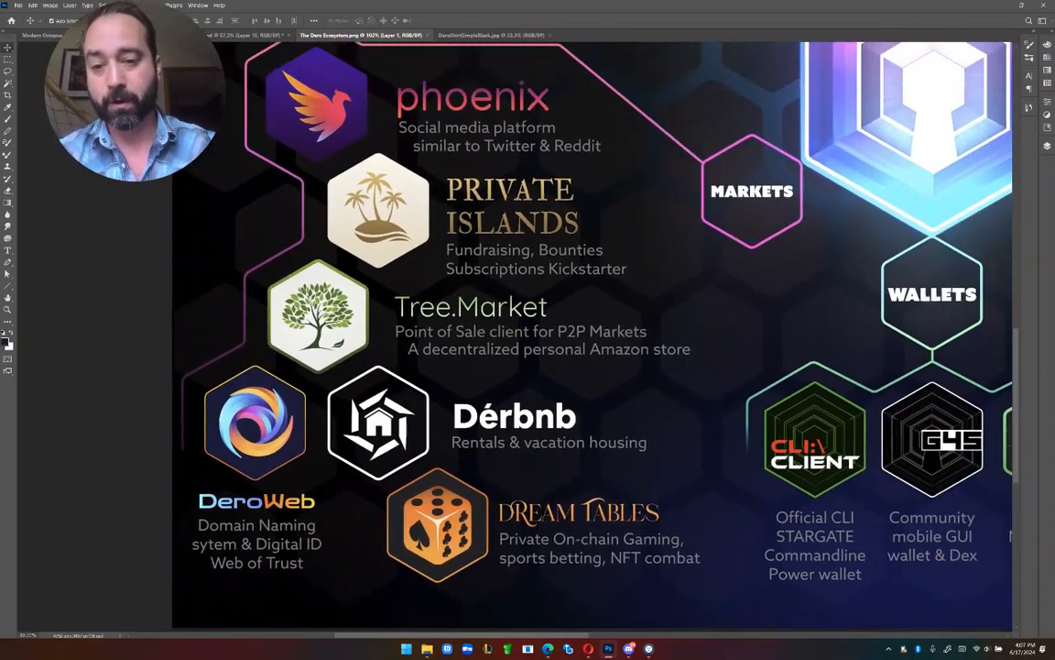
scroll(down, 3)
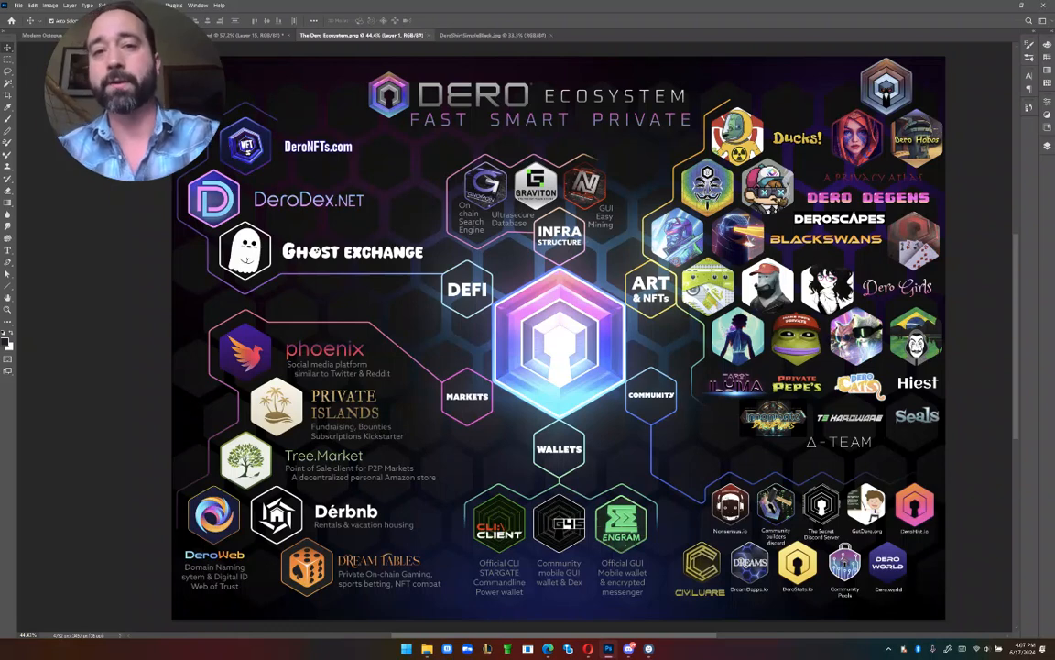
View DeroShirtSimpleBlack.jpg, then switch to the Modern Octopus.psd lettering artwork
click(490, 35)
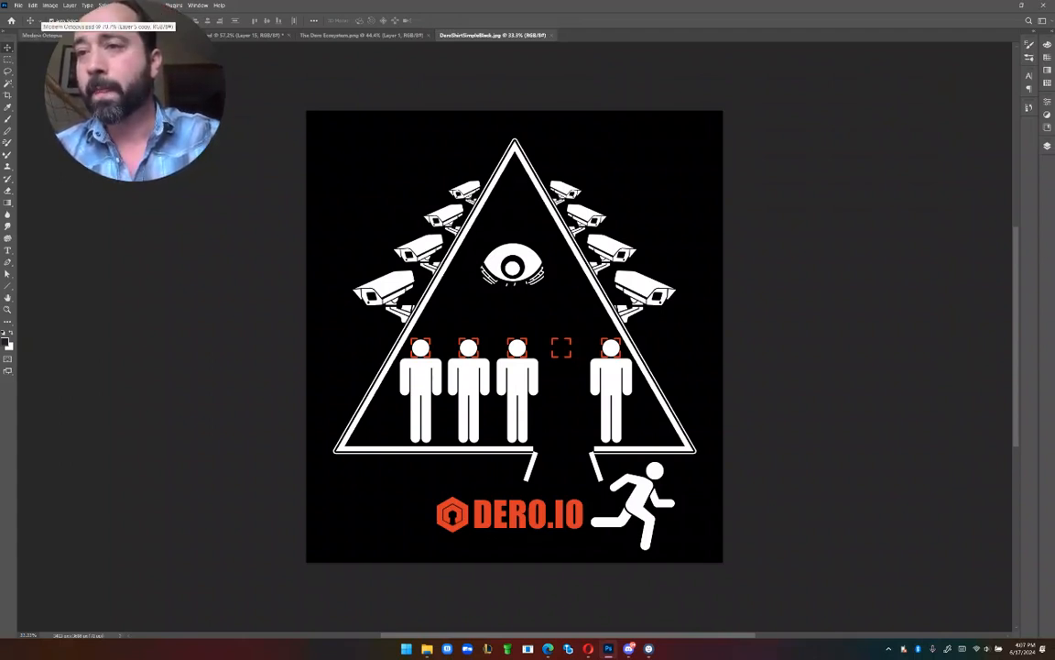
click(41, 35)
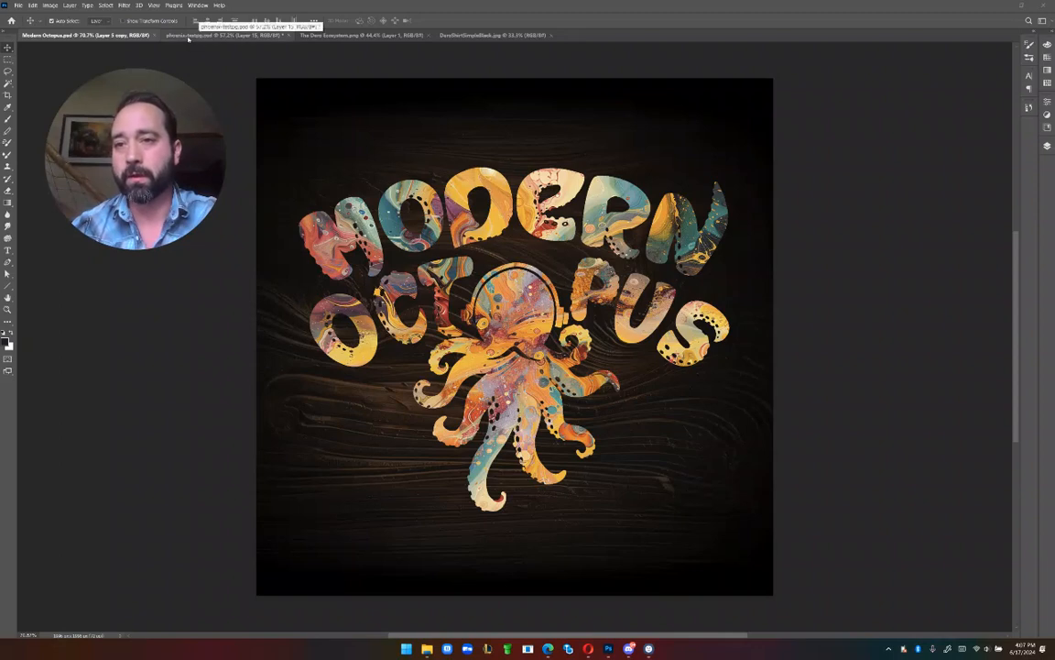
Return to the phoenix mockups, minimize Photoshop, and open File Explorer on Videos
click(220, 35)
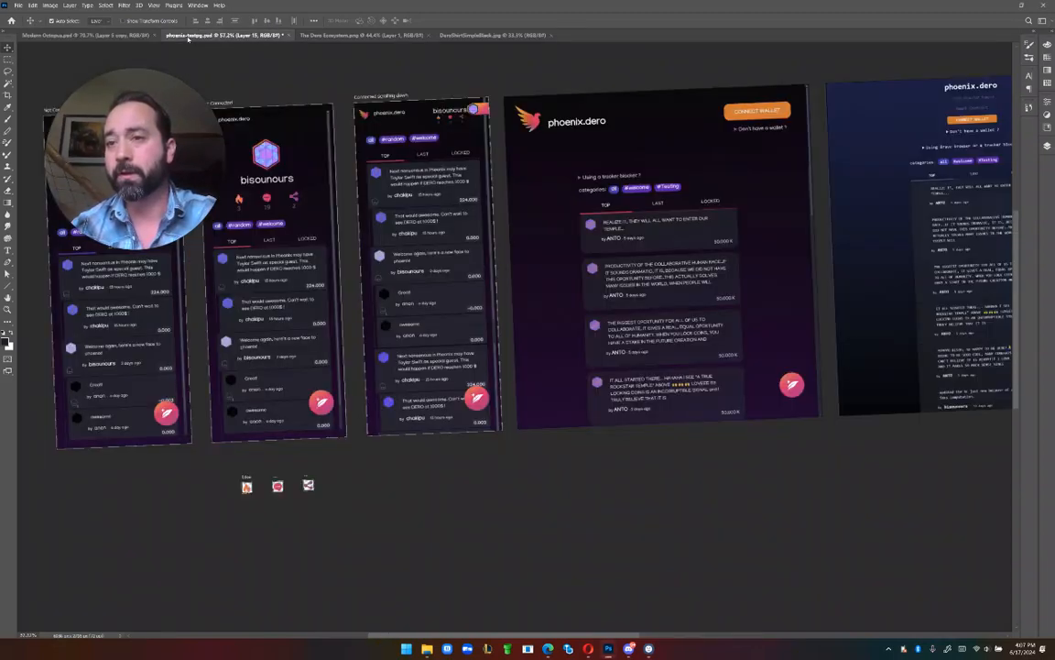
click(360, 35)
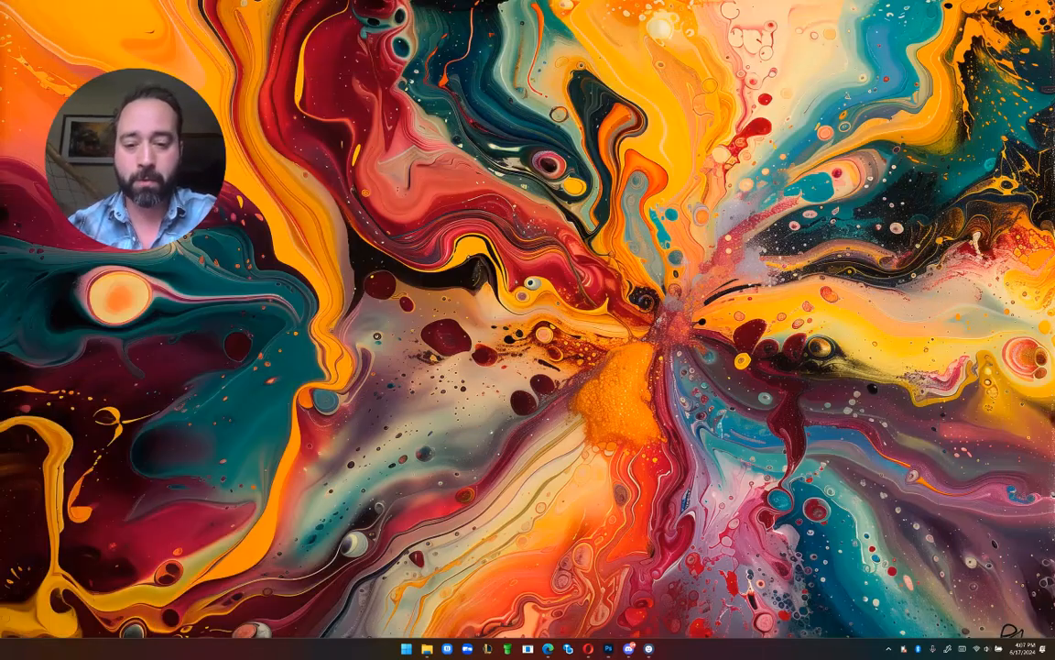
click(446, 648)
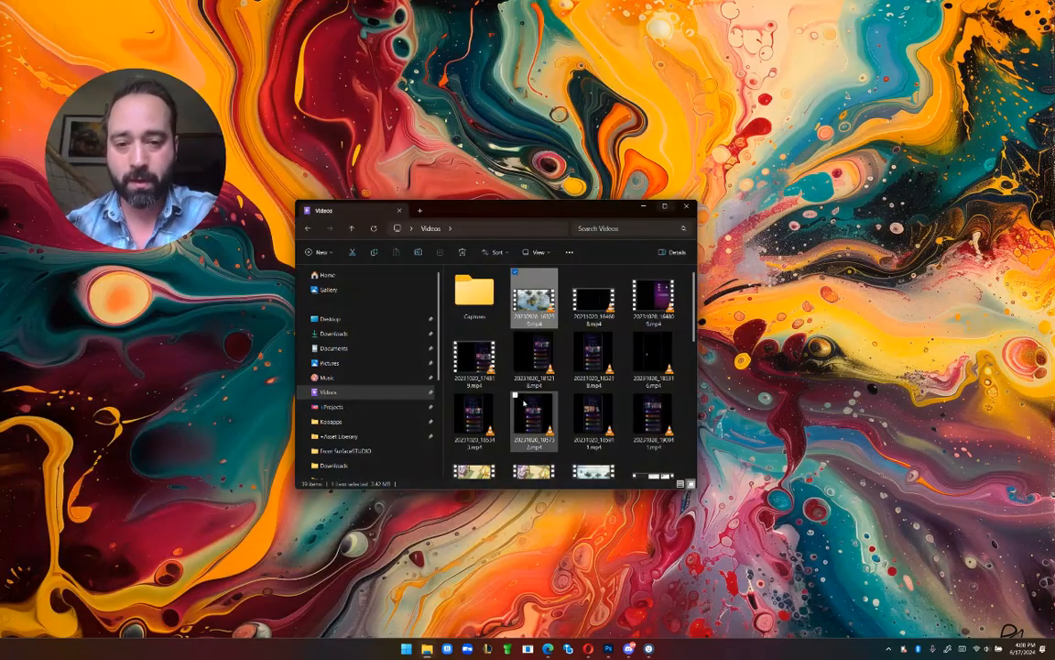
Scroll the Videos folder down to the Dero Forge, Dero Wallet and Wallet Ad clips
scroll(down, 3)
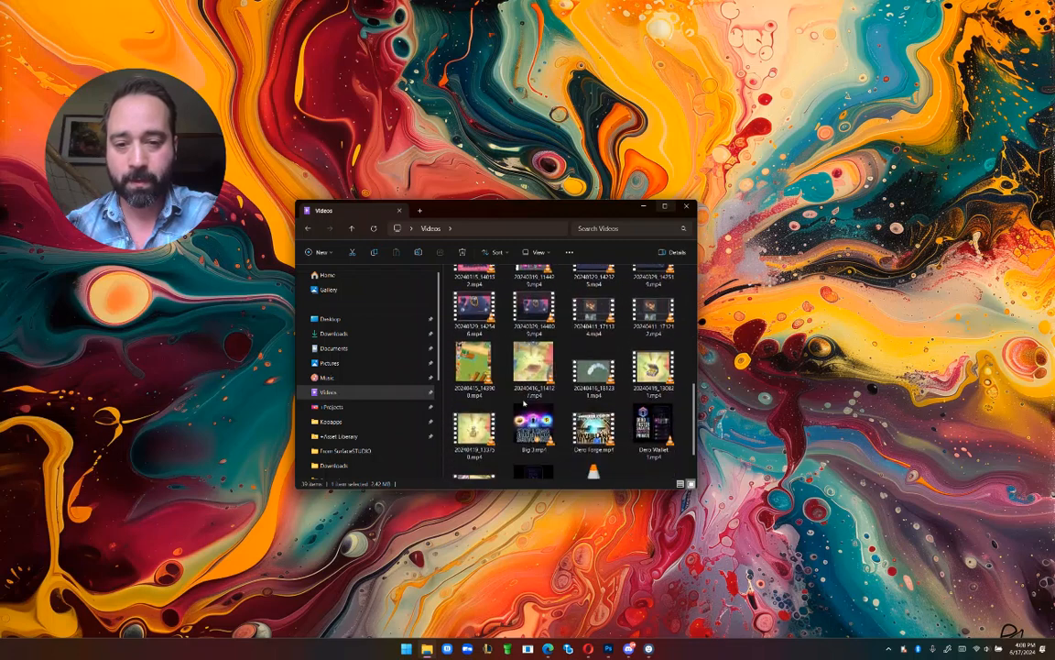
scroll(down, 3)
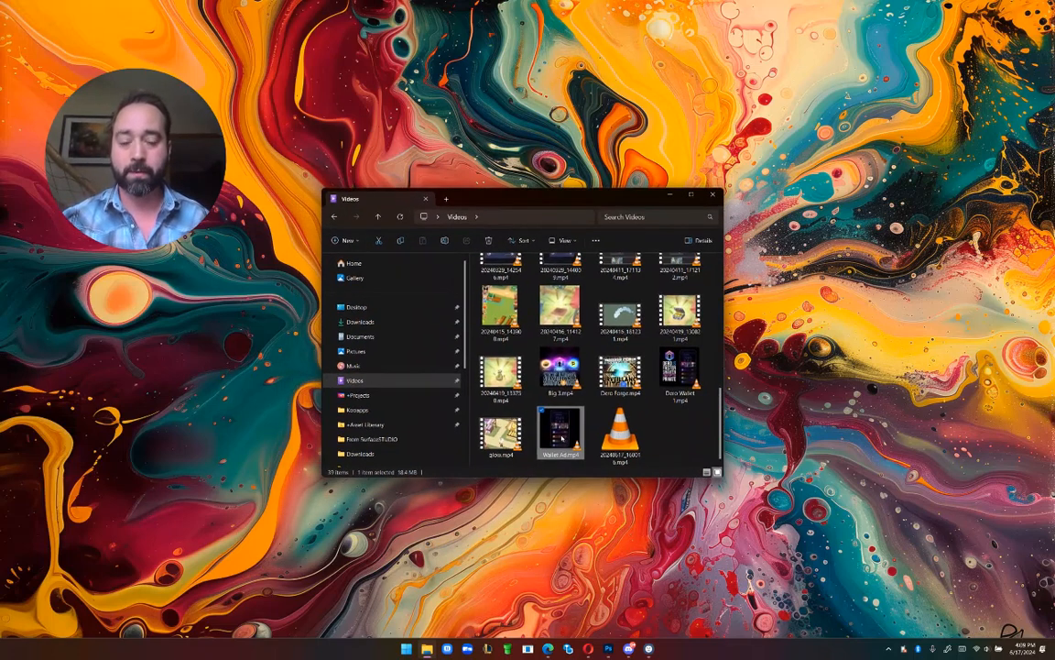
Play Wallet Ad.mp4 in VLC until its donate screen shows JOYRAPTOR
double_click(560, 430)
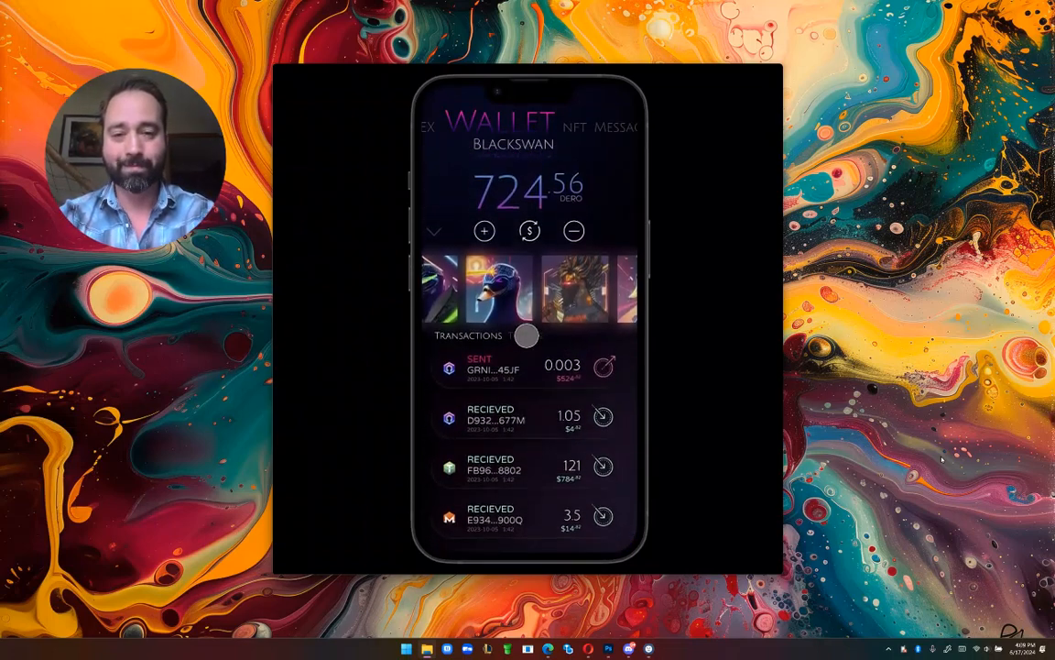
click(525, 336)
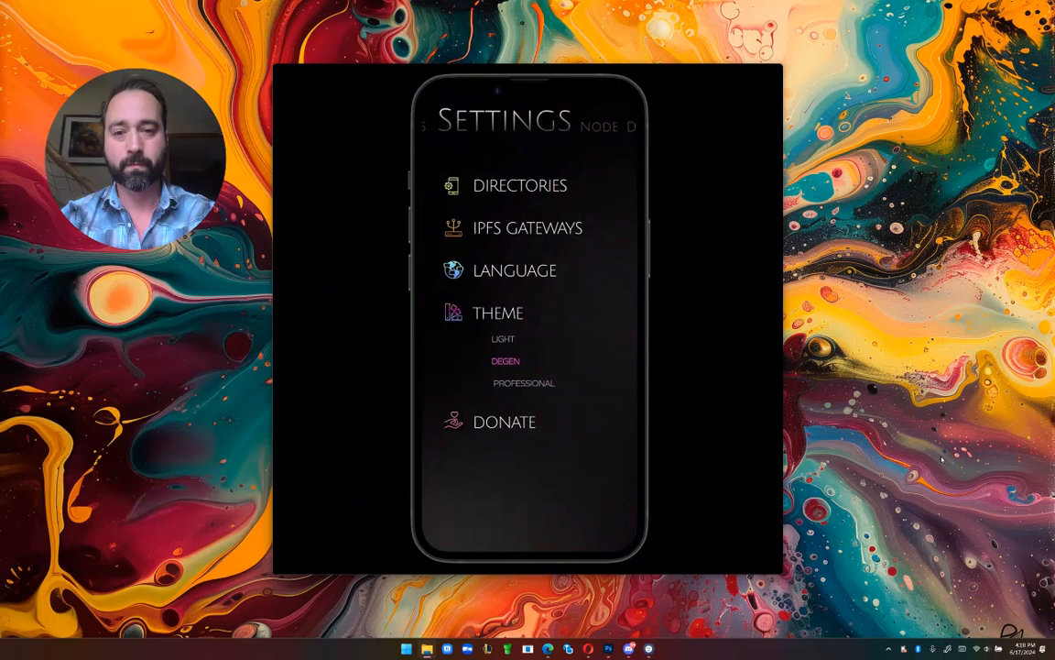
click(505, 422)
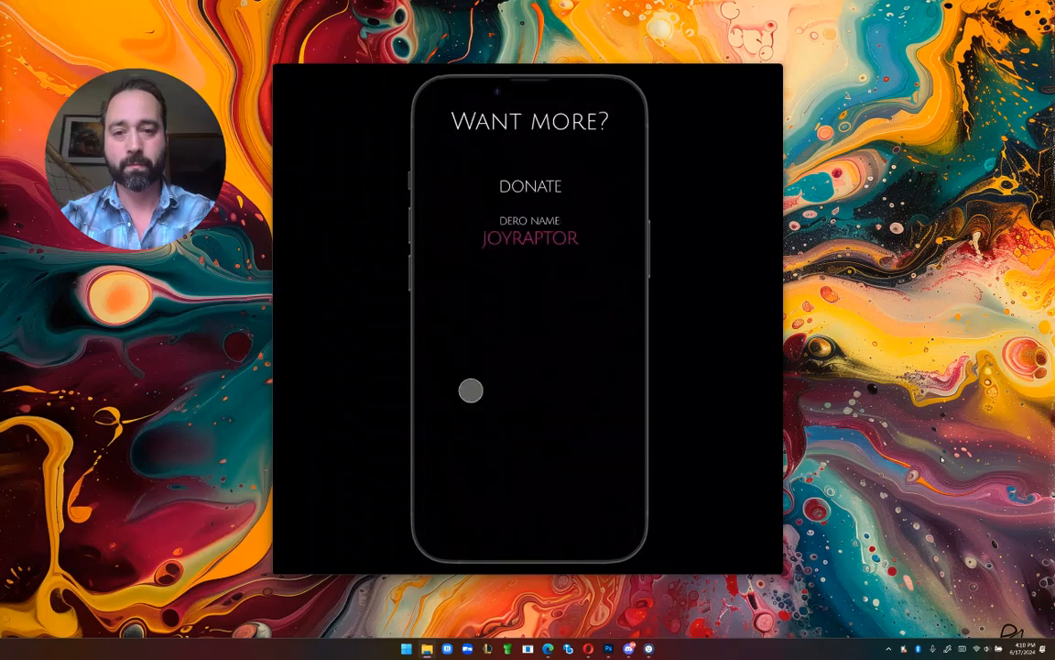